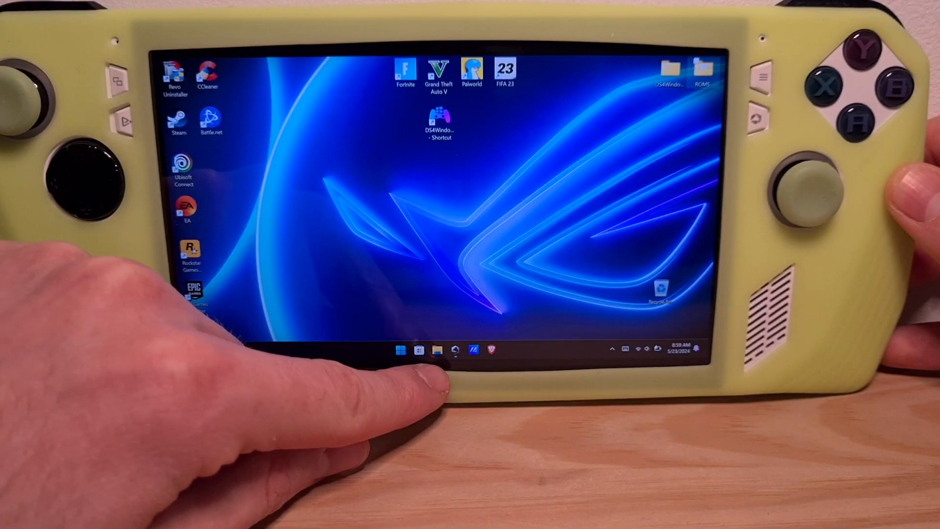
- Search for "explo" from the taskbar and launch File Explorer from Best match
{"action": "left_click", "coordinate": [401, 349]}
{"action": "type", "text": "e"}
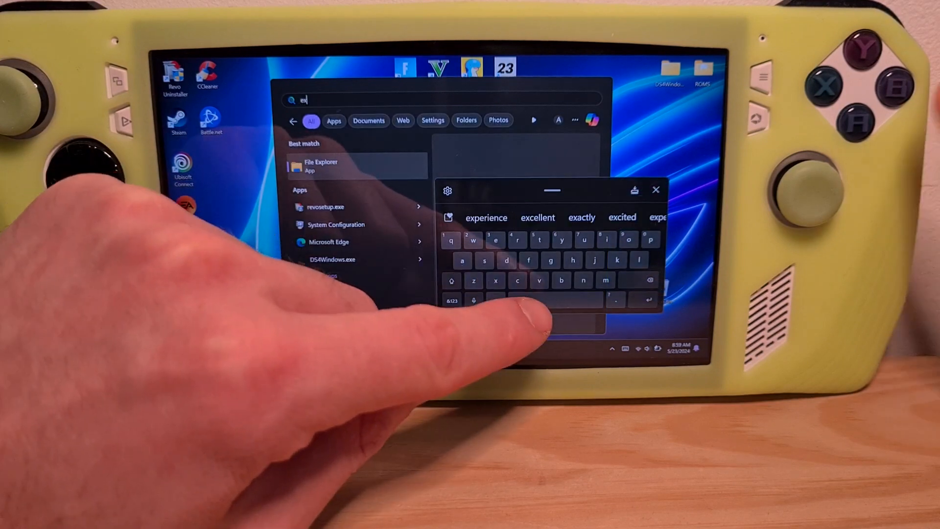
{"action": "type", "text": "xplo"}
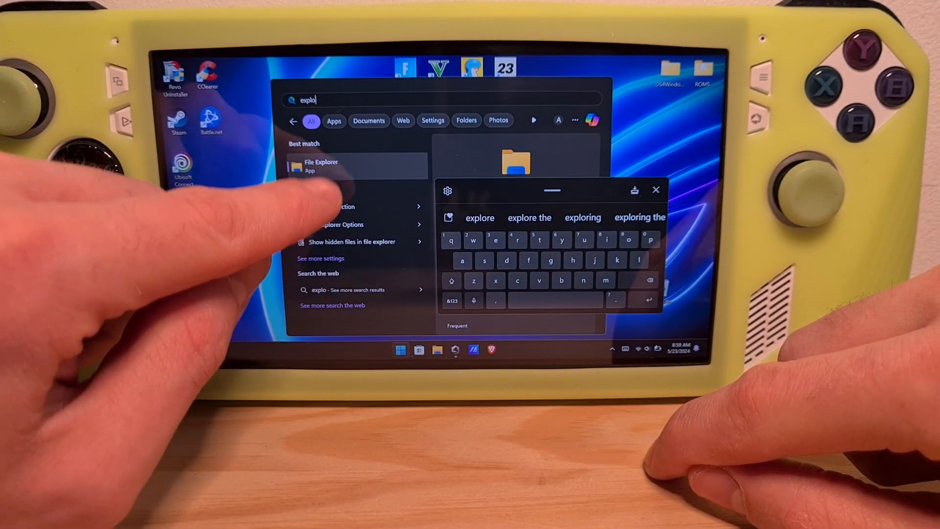
{"action": "left_click", "coordinate": [336, 165]}
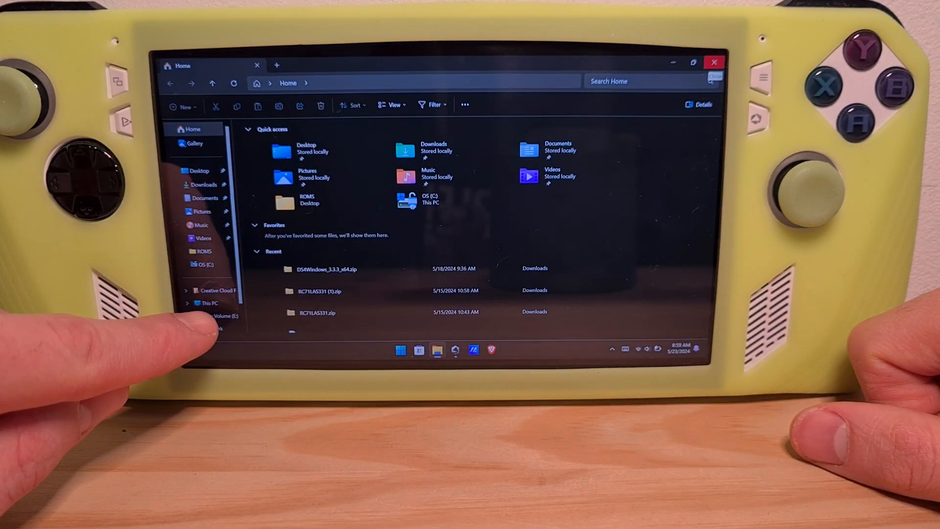
- Show This PC to list OS (C:) and New Volume (E:)
{"action": "left_click", "coordinate": [207, 302]}
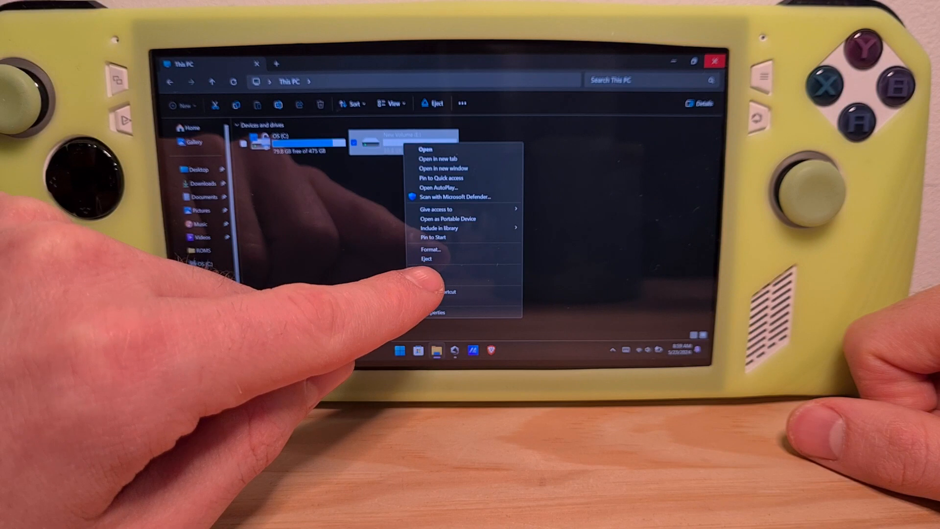
- Format New Volume (E:) with the NTFS file system and start formatting
{"action": "left_click", "coordinate": [431, 249]}
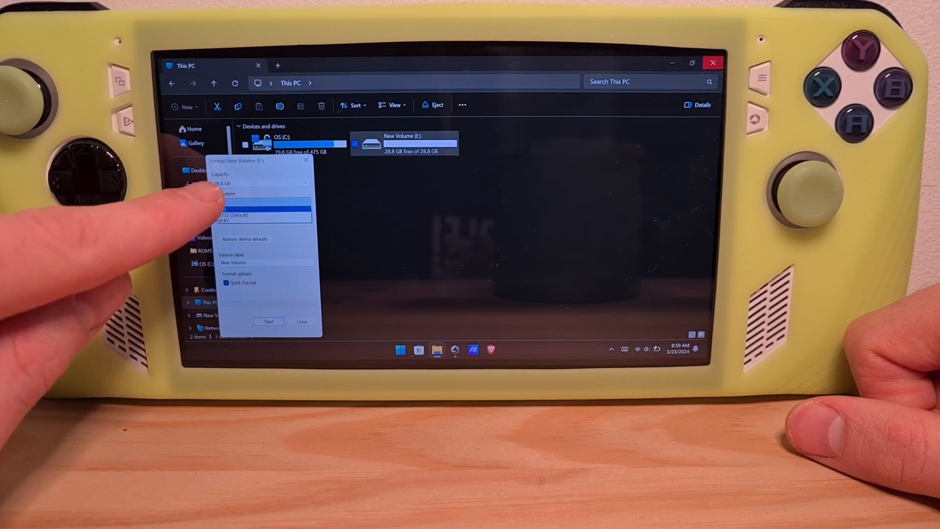
{"action": "left_click", "coordinate": [262, 202]}
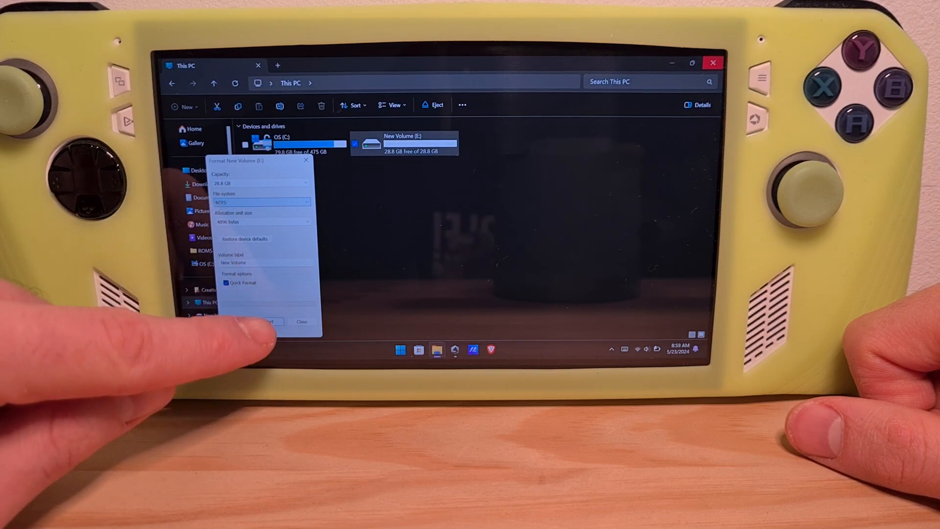
{"action": "left_click", "coordinate": [269, 322]}
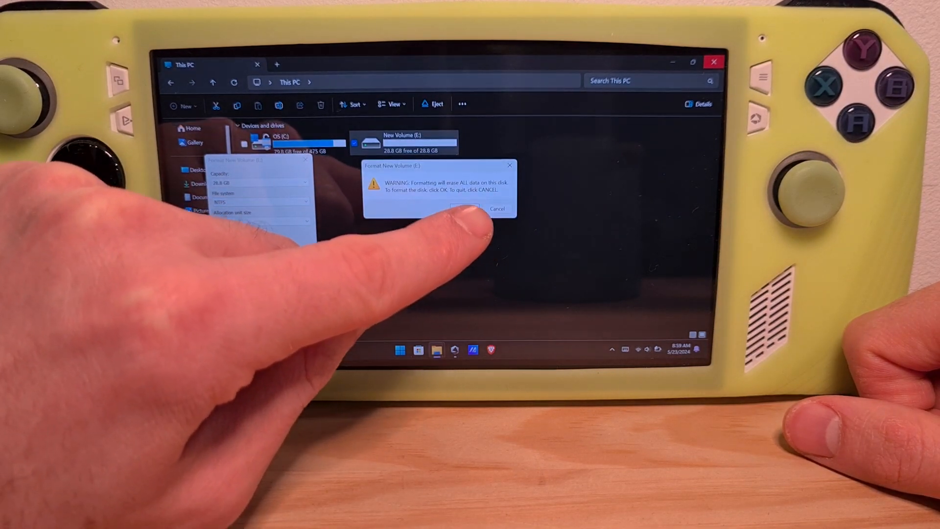
- Accept the data-erase warning and dismiss the Format Complete message
{"action": "left_click", "coordinate": [467, 209]}
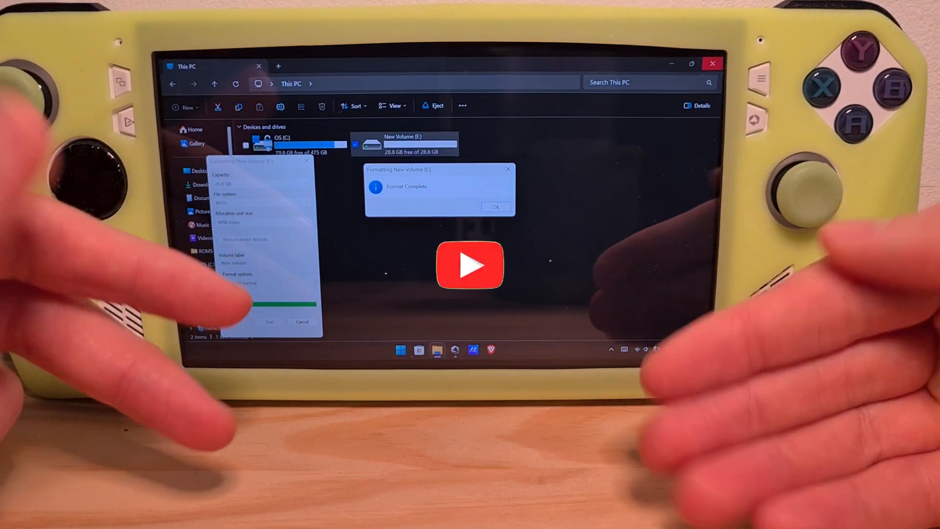
{"action": "left_click", "coordinate": [496, 207]}
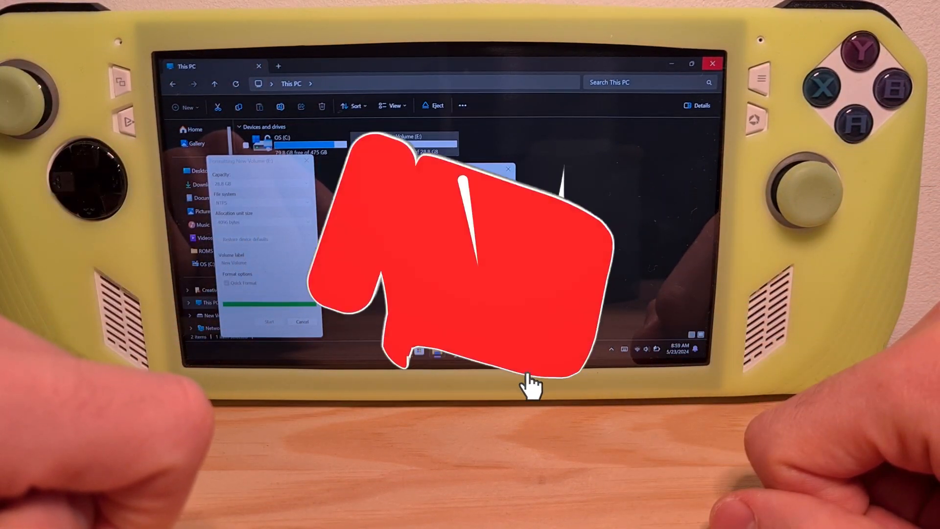